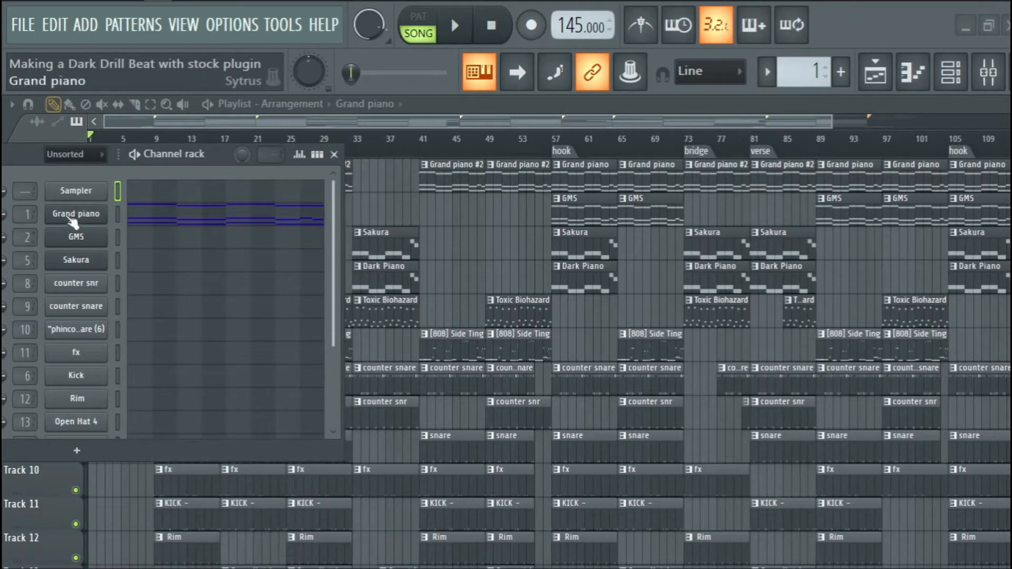
# Step: Select the Grand piano channel, dismiss its plugin window and view its chord pattern in the piano roll
pyautogui.click(76, 213)
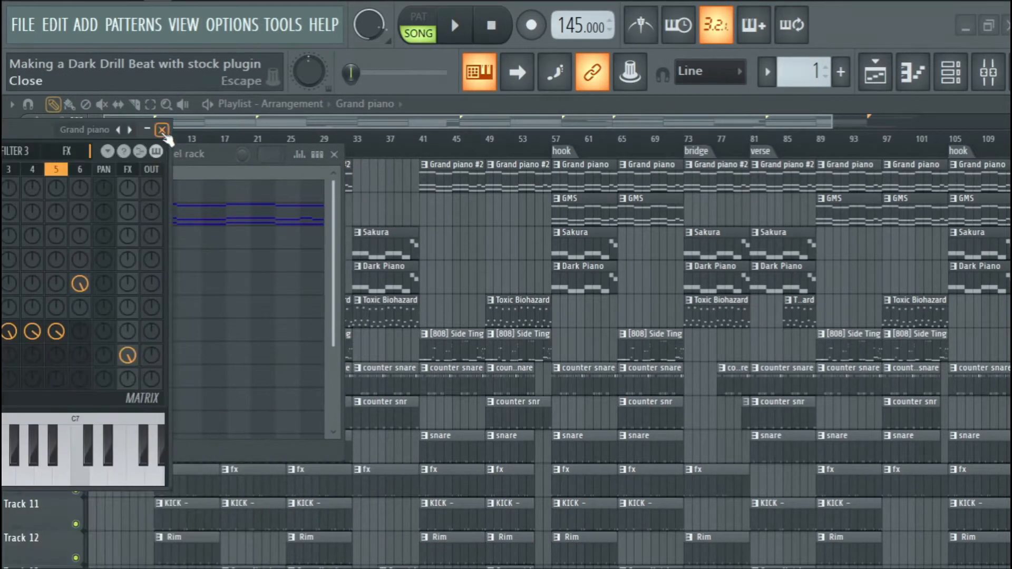
pyautogui.click(454, 25)
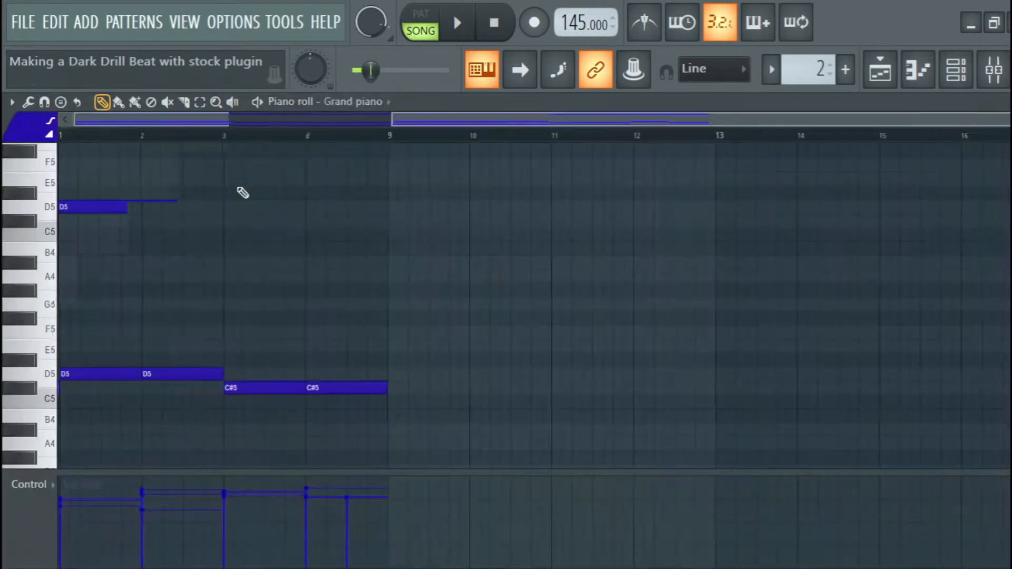
pyautogui.click(457, 22)
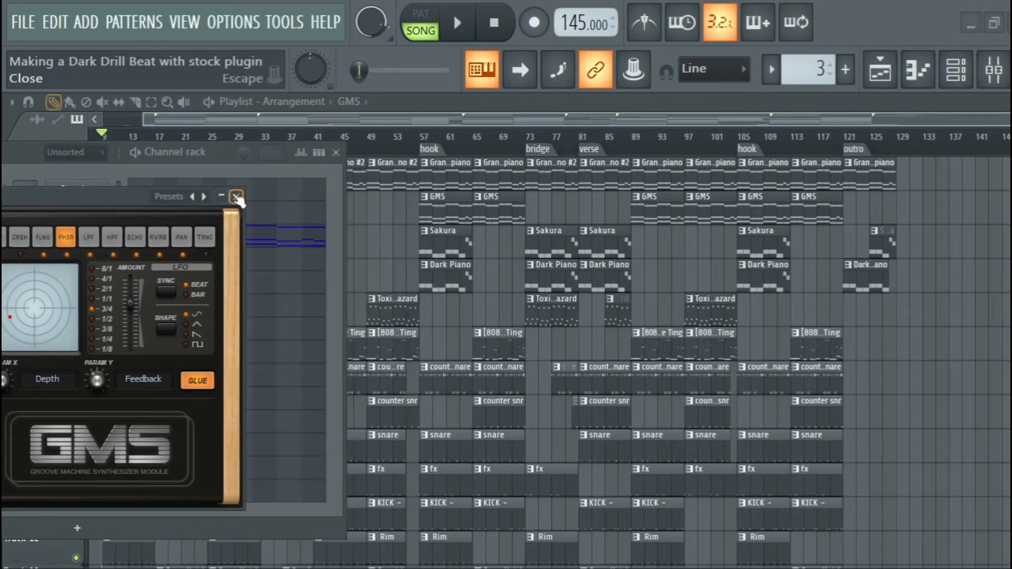
# Step: Close the GMS synth plugin window to return to the full arrangement
pyautogui.click(234, 196)
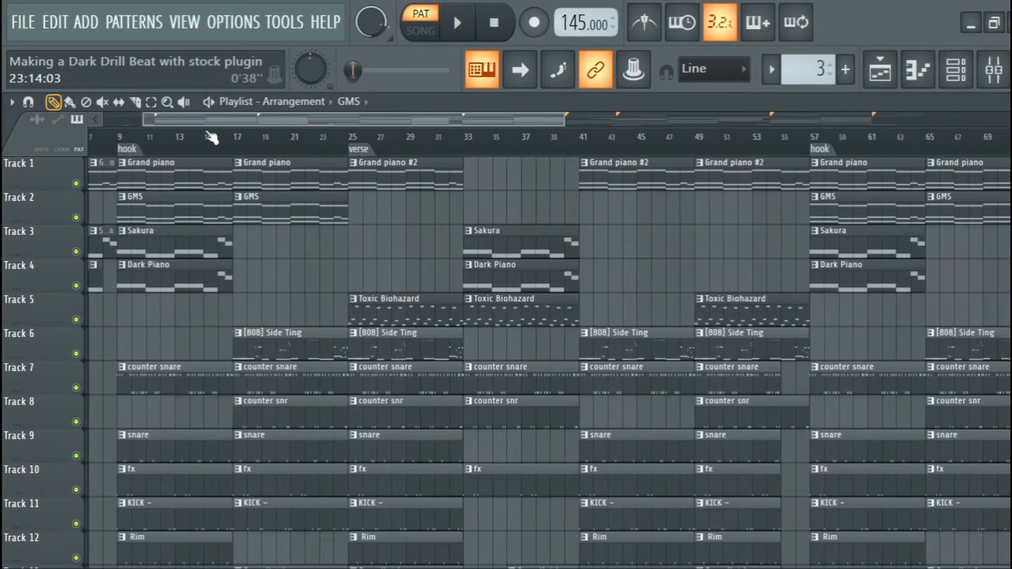
# Step: View the Sakura bass pattern's notes in the piano roll with playback set to PAT mode
pyautogui.click(420, 31)
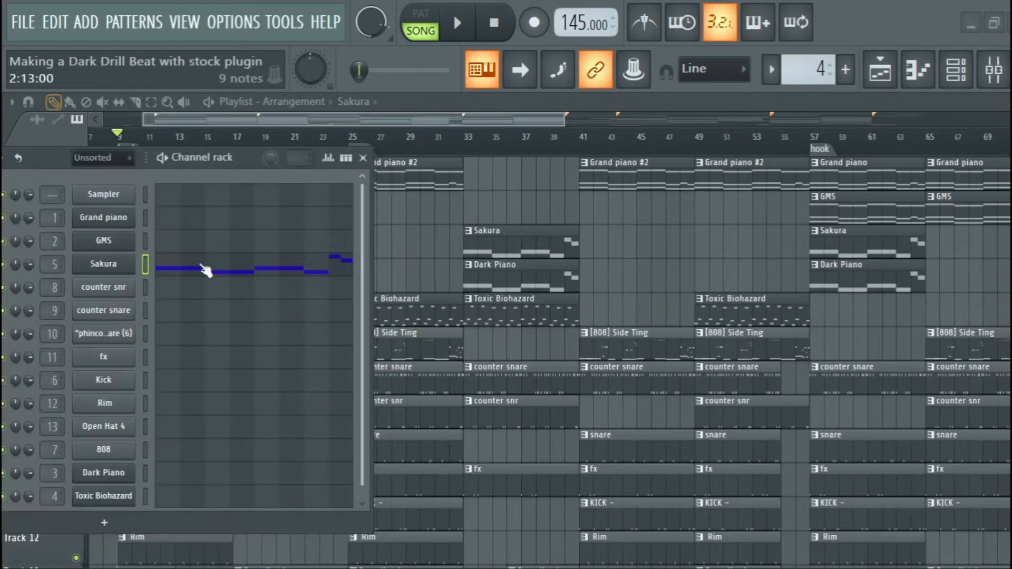
pyautogui.doubleClick(104, 264)
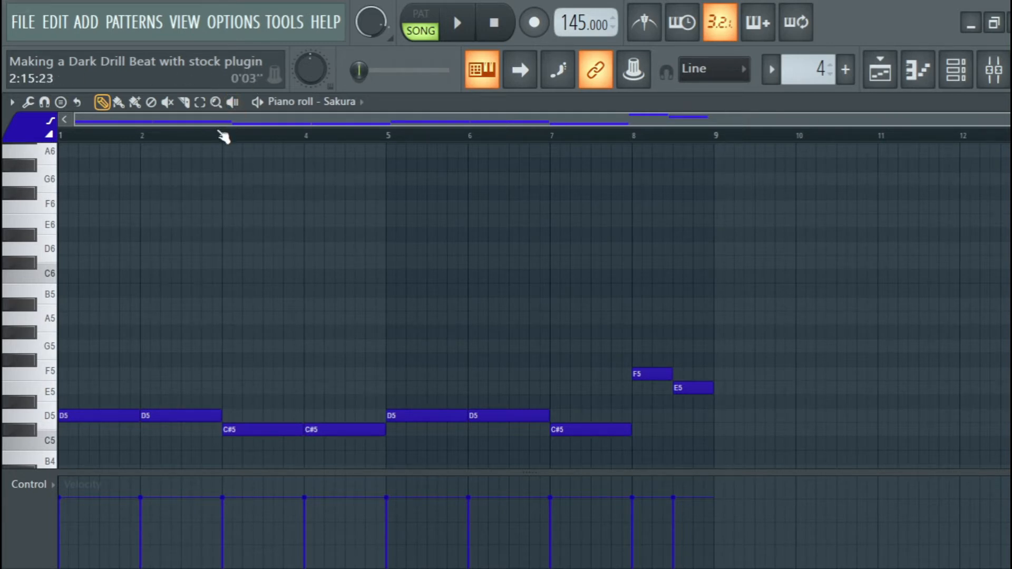
pyautogui.click(420, 21)
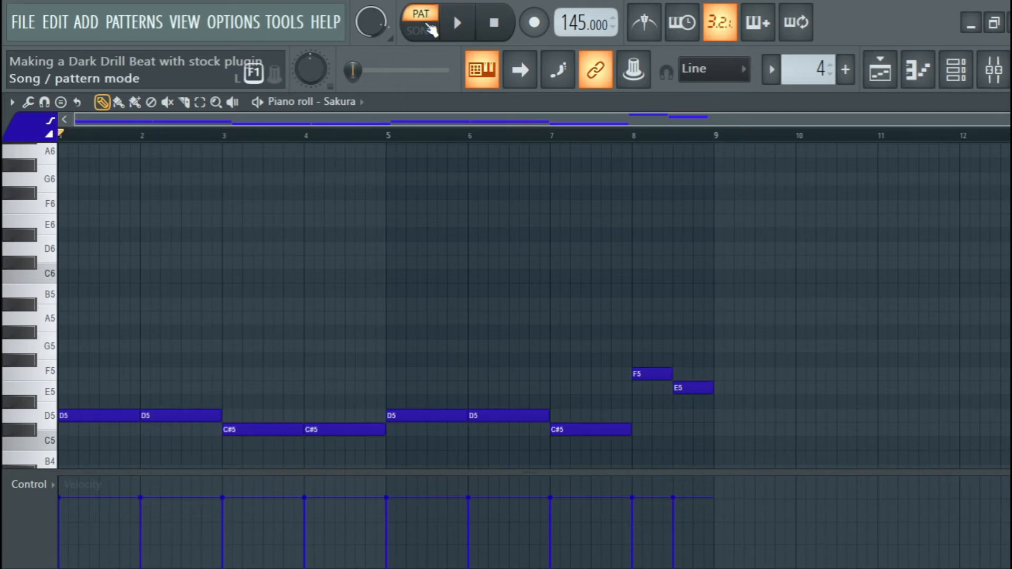
pyautogui.click(456, 22)
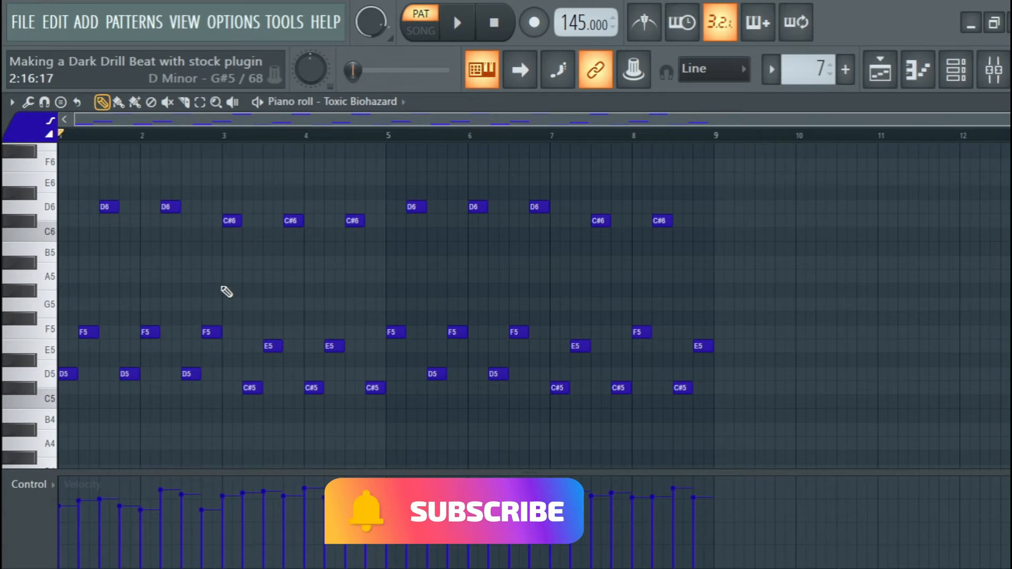
# Step: Bring up the Toxic Biohazard counter-melody pattern in the piano roll
pyautogui.click(457, 21)
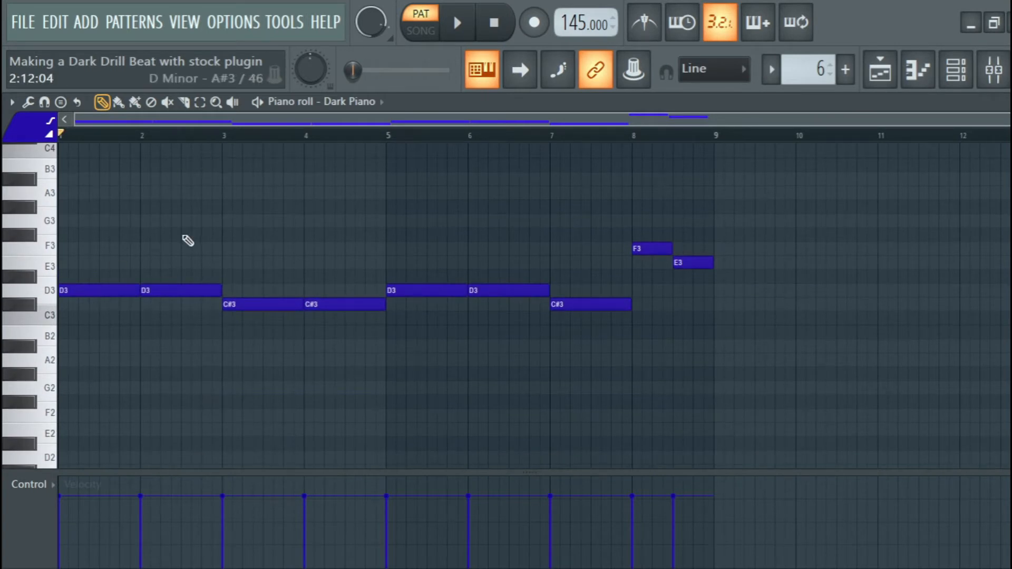
# Step: Bring up the Dark Piano pattern's low bass notes in the piano roll
pyautogui.click(457, 23)
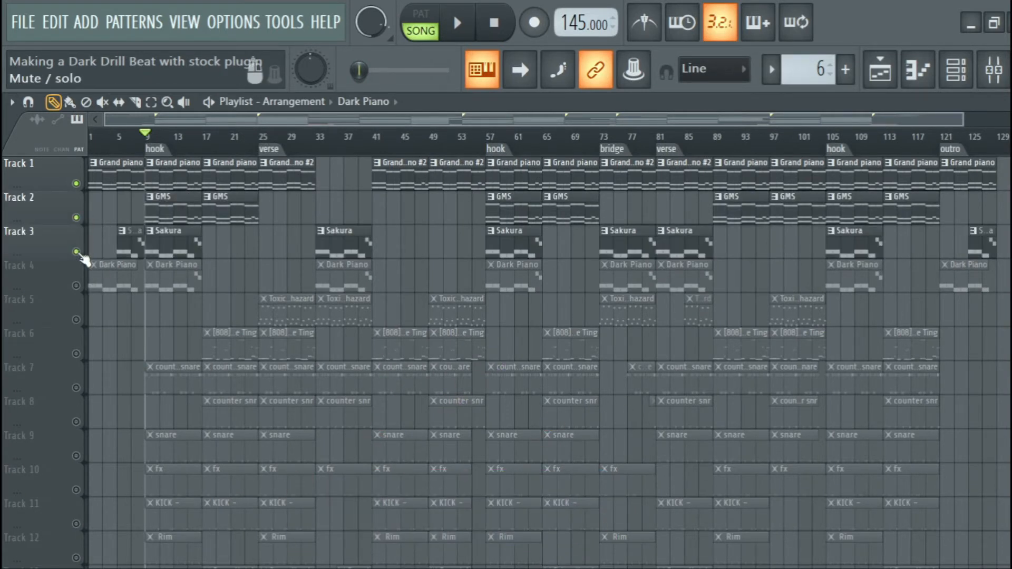
# Step: Play the arrangement, then swap Sakura for Dark Piano so Grand piano, GMS and Dark Piano are audible
pyautogui.click(457, 22)
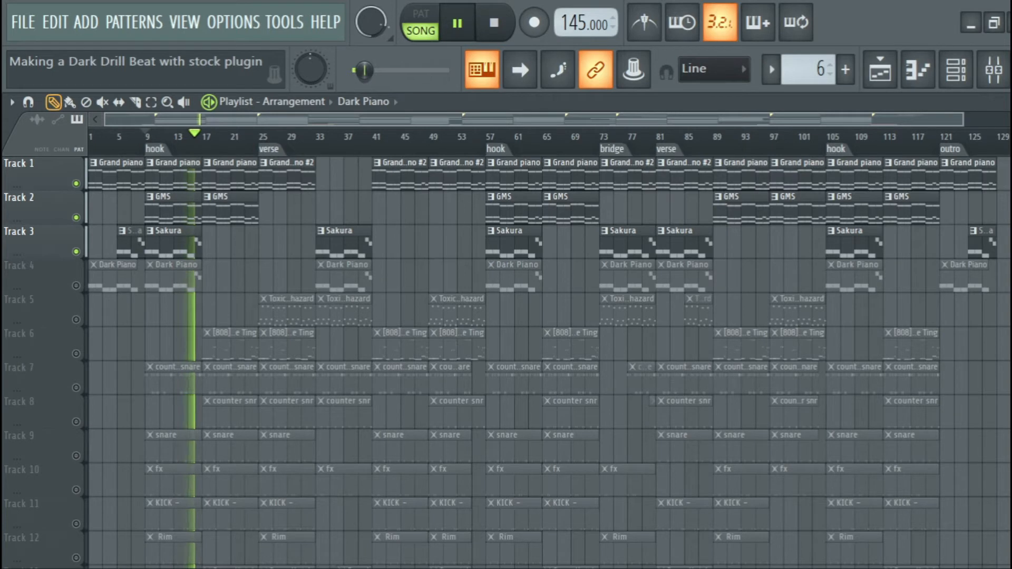
pyautogui.click(456, 22)
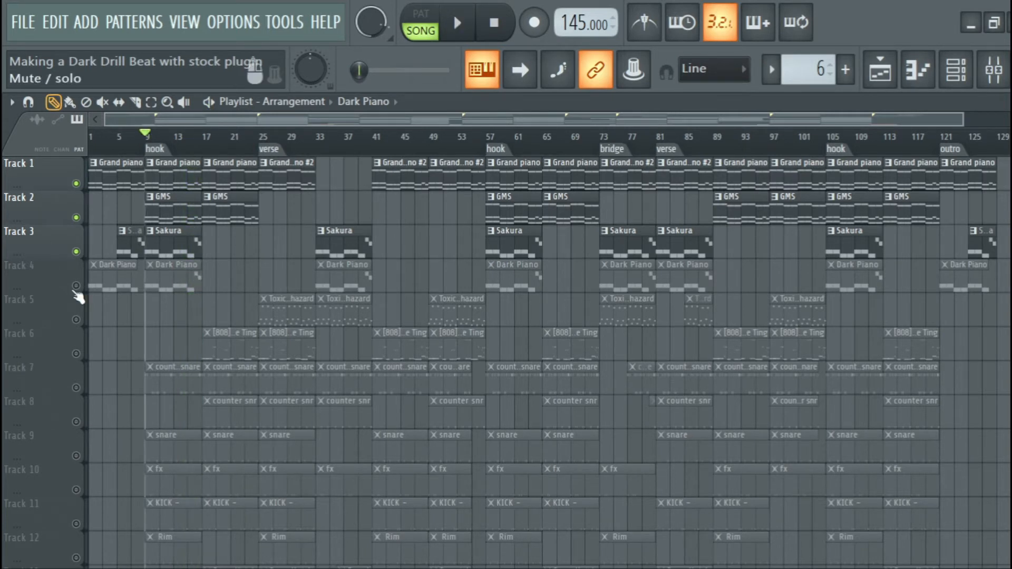
pyautogui.click(458, 21)
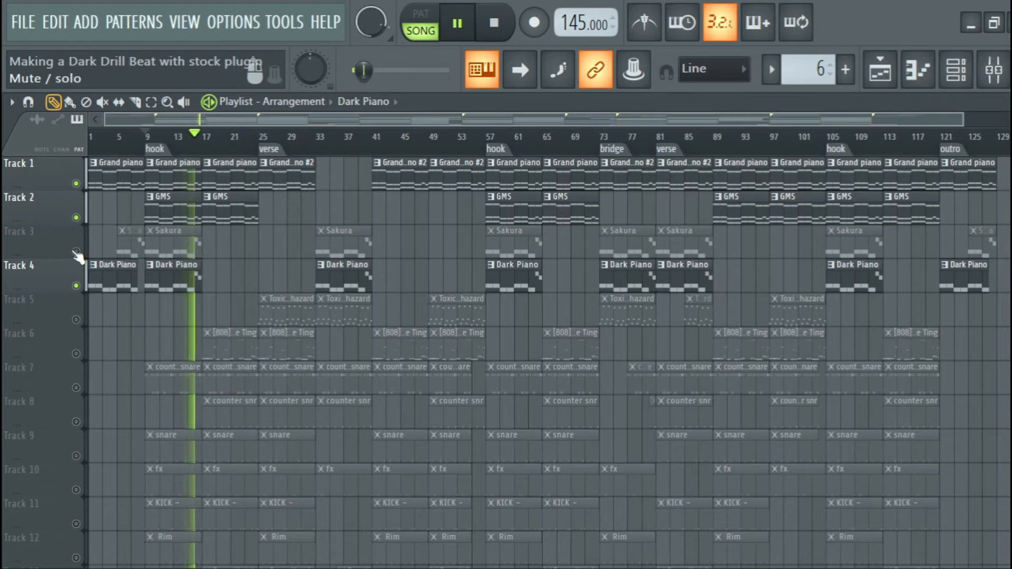
pyautogui.click(457, 21)
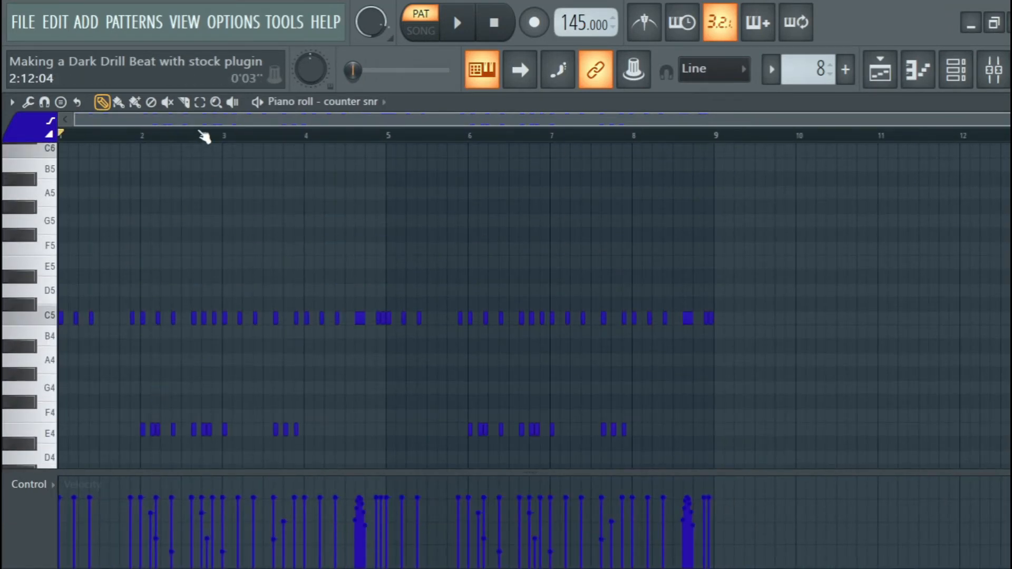
# Step: Audition the counter snr pattern's C5 and E4 hits with play and stop
pyautogui.click(457, 22)
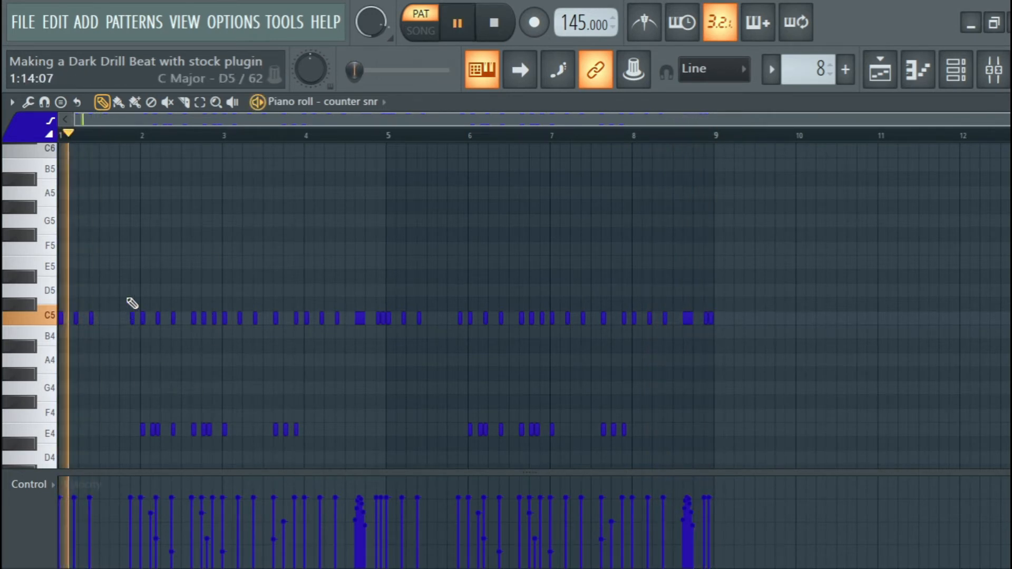
pyautogui.click(457, 23)
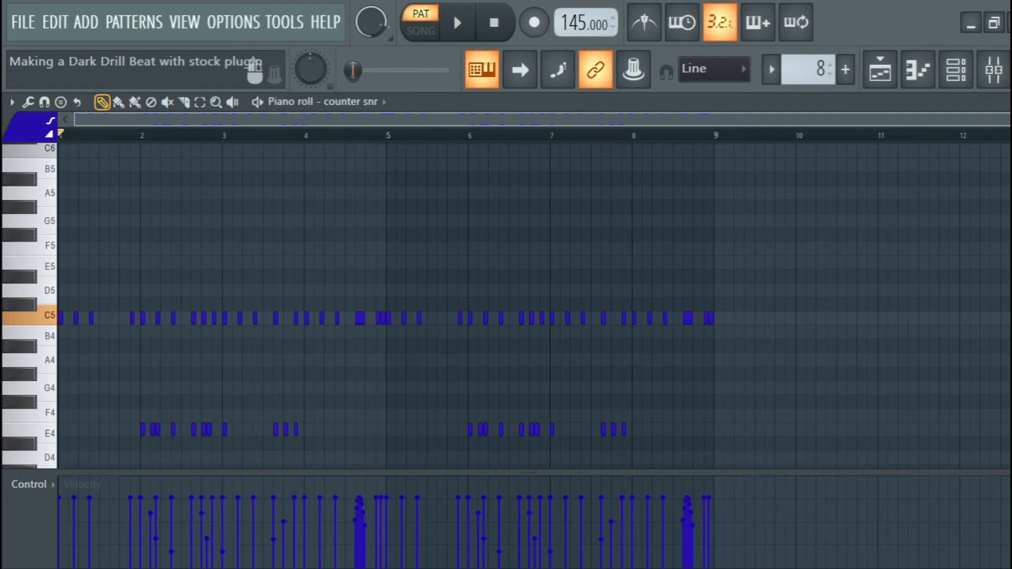
pyautogui.click(457, 23)
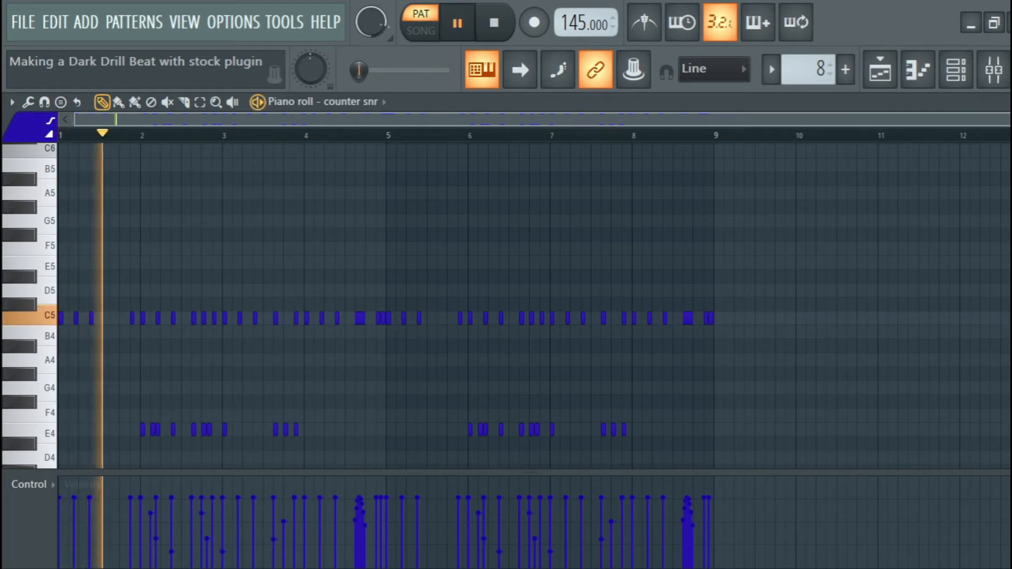
pyautogui.click(457, 21)
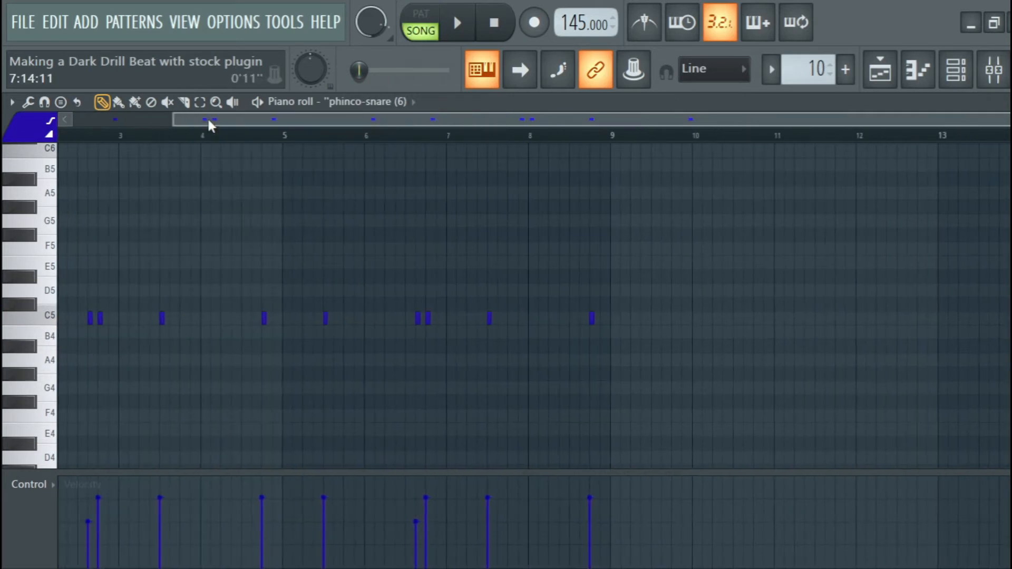
# Step: Review the phinco-snare pattern's C5 hits, then show the fx pattern's notes
pyautogui.hscroll(-3)
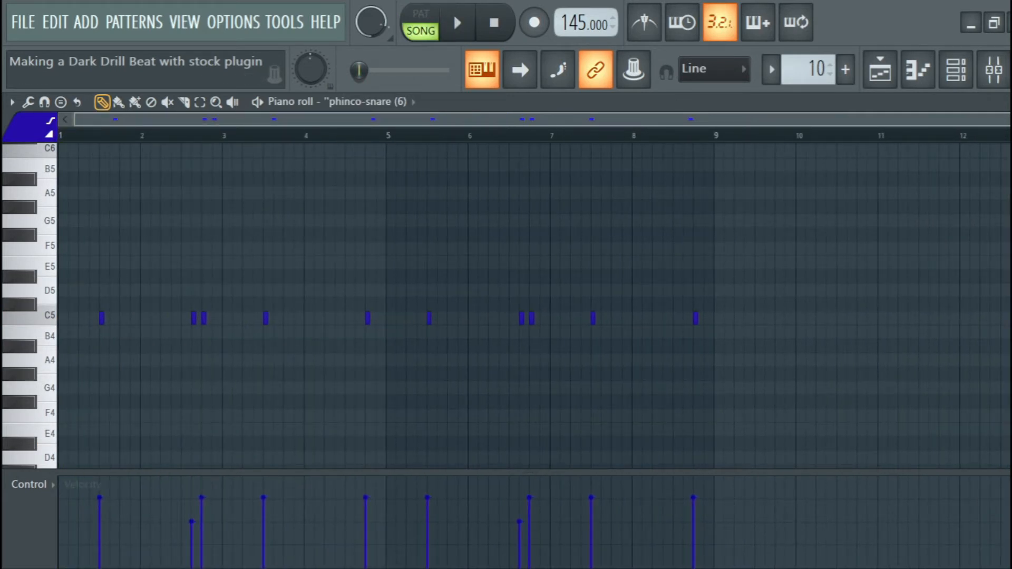
pyautogui.click(457, 21)
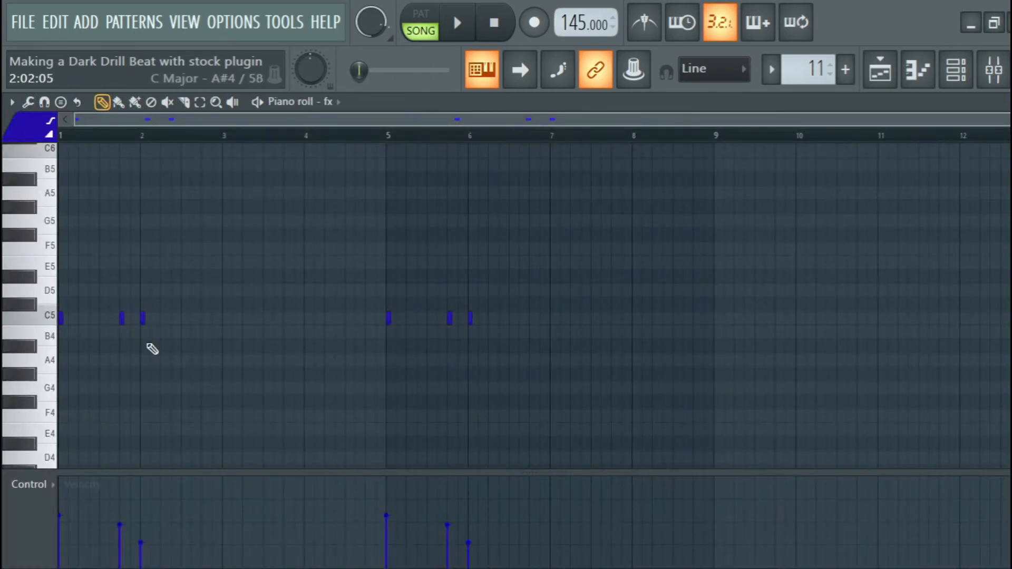
pyautogui.click(456, 21)
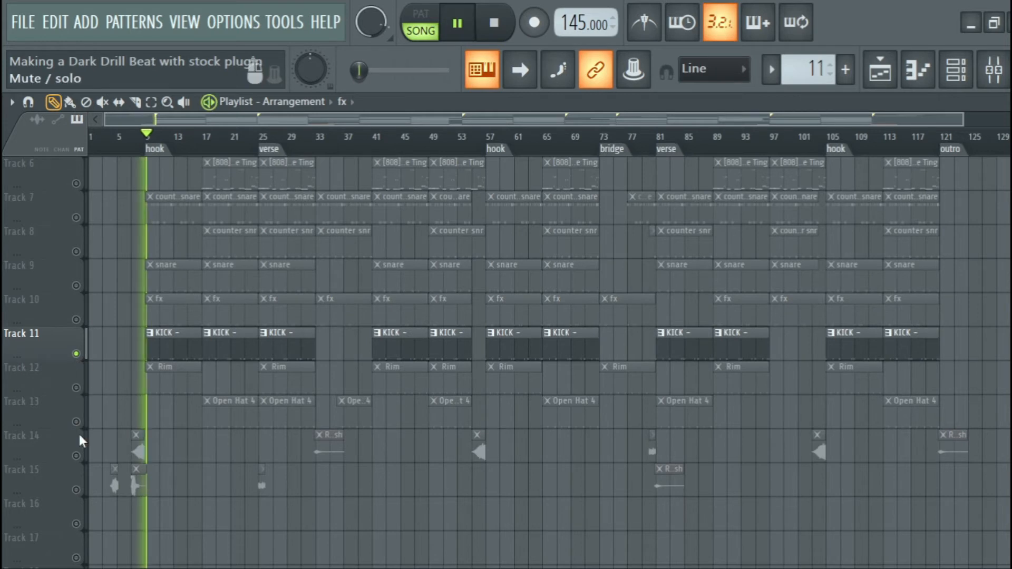
# Step: View the Rim pattern's eight C5 hits and show their velocities in the Note velocity lane
pyautogui.doubleClick(164, 333)
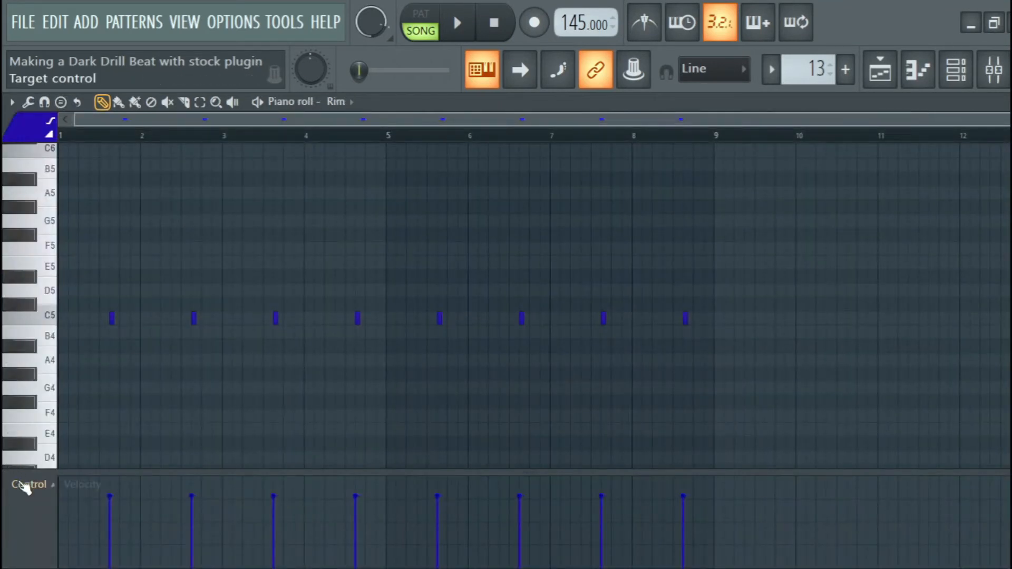
pyautogui.click(28, 484)
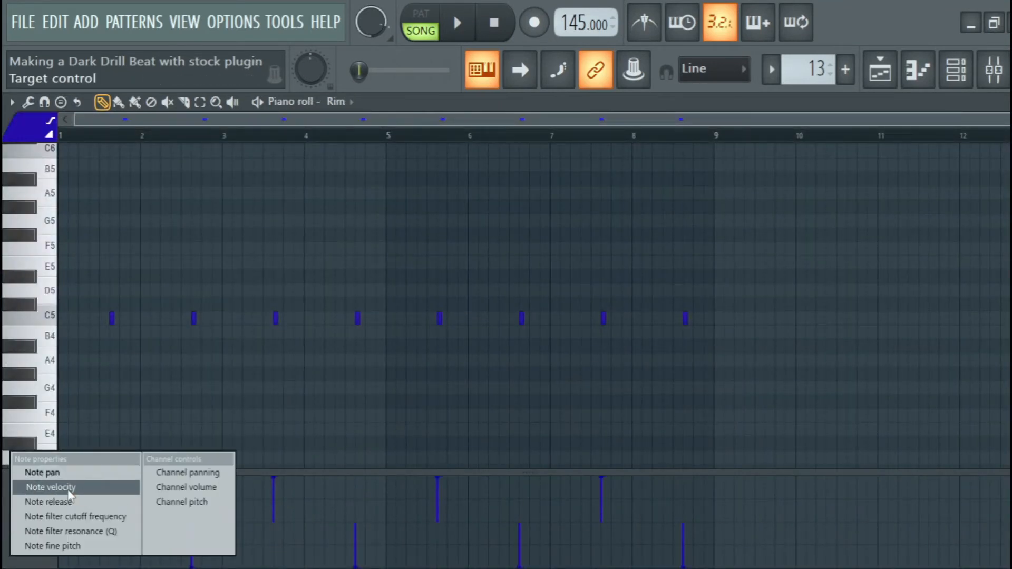
pyautogui.click(50, 487)
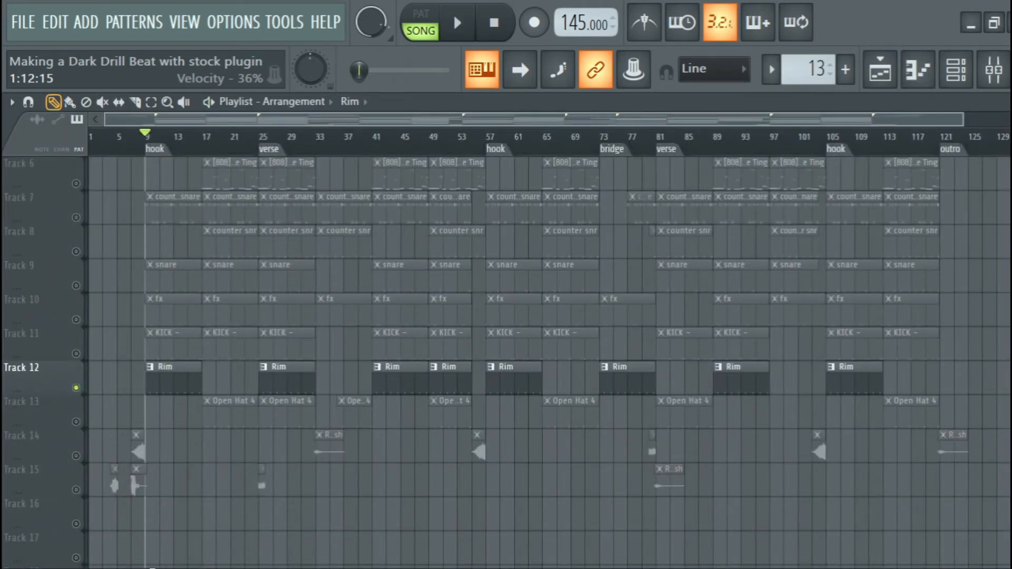
pyautogui.moveTo(87, 365)
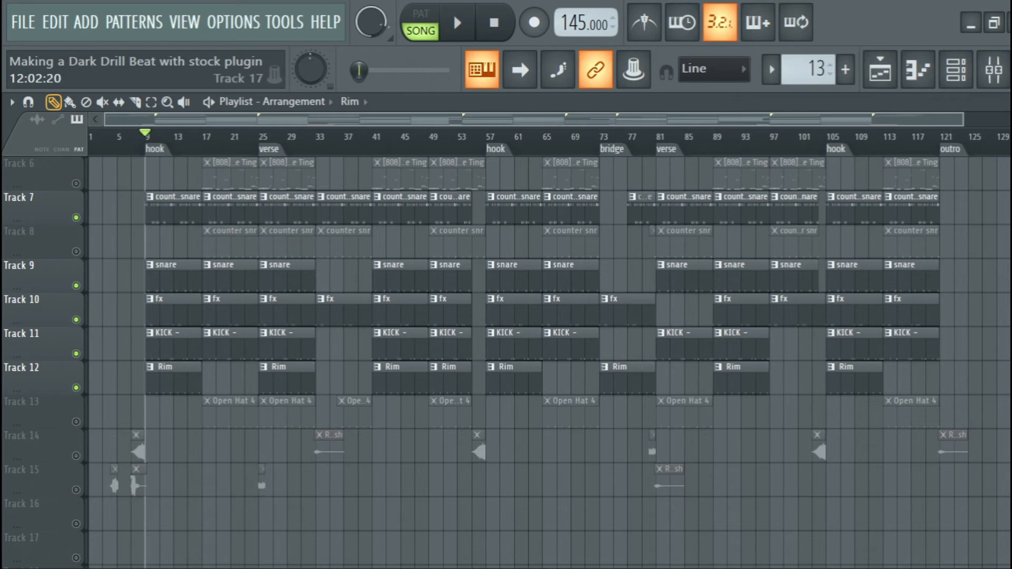
# Step: Play the arrangement and unmute the Open Hat 4 track alongside the drum tracks
pyautogui.click(456, 22)
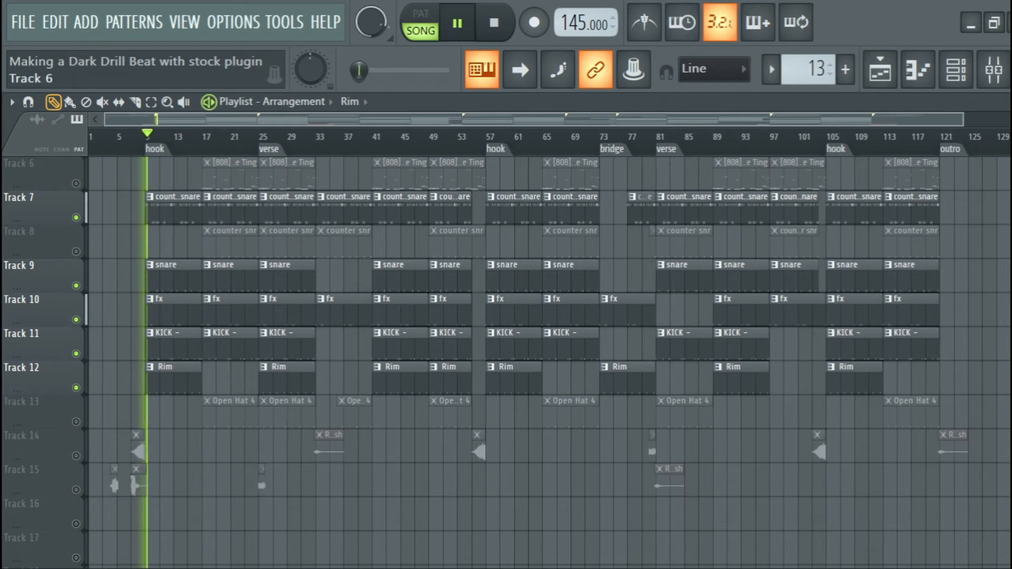
pyautogui.scroll(-3)
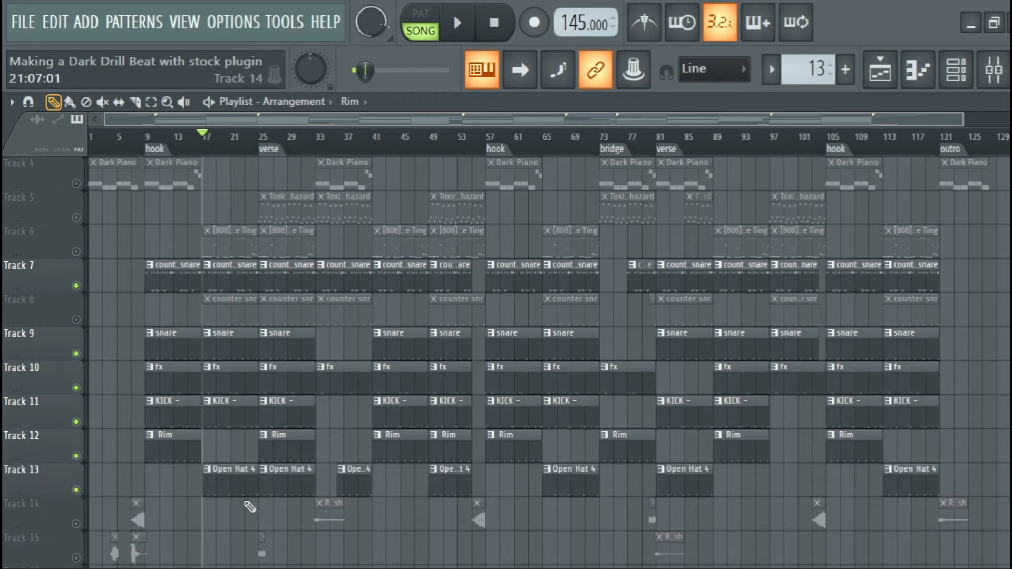
# Step: Audition the Open Hat 4 pattern's C5 hits, then solo the [808] Side Ting track
pyautogui.doubleClick(229, 468)
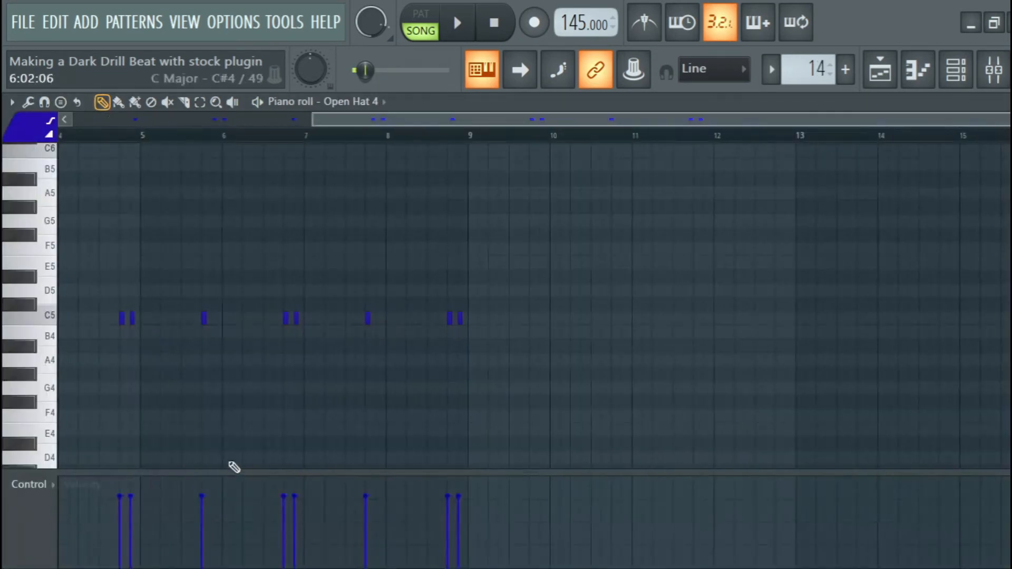
pyautogui.click(457, 22)
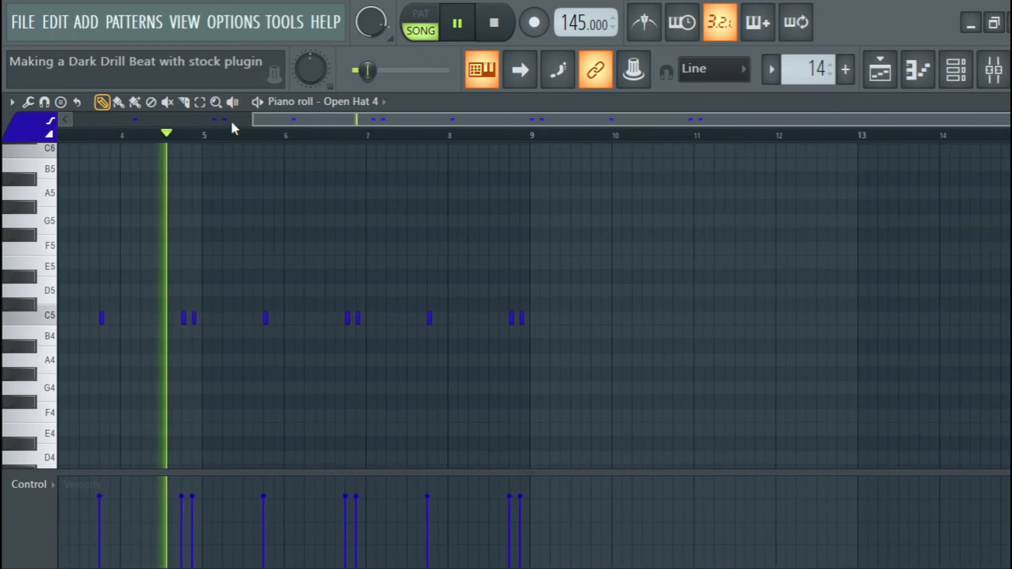
pyautogui.click(917, 69)
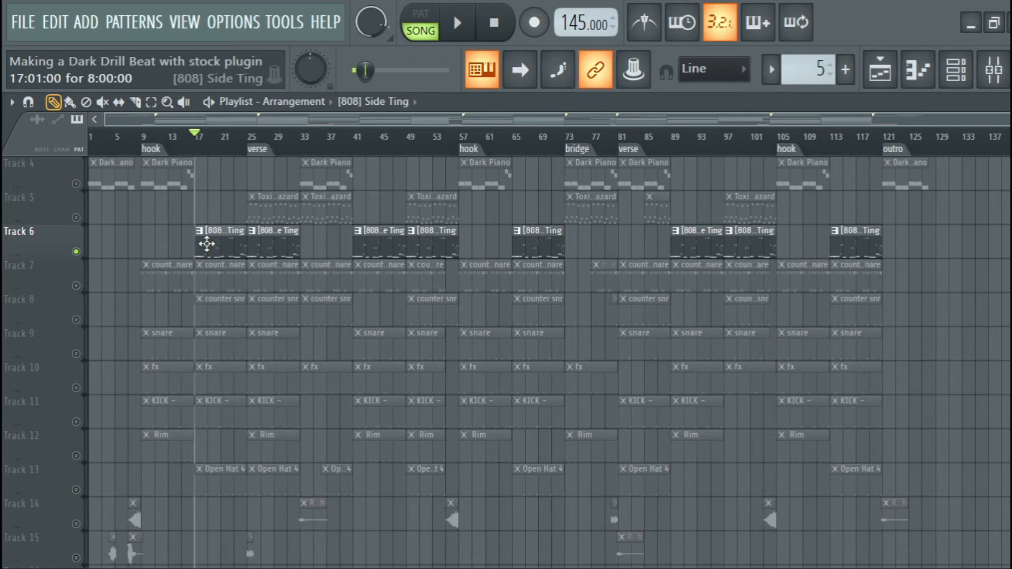
# Step: Audition the 808 Side Ting pattern's gliding D5 and C#5 notes, then unmute every track
pyautogui.doubleClick(223, 242)
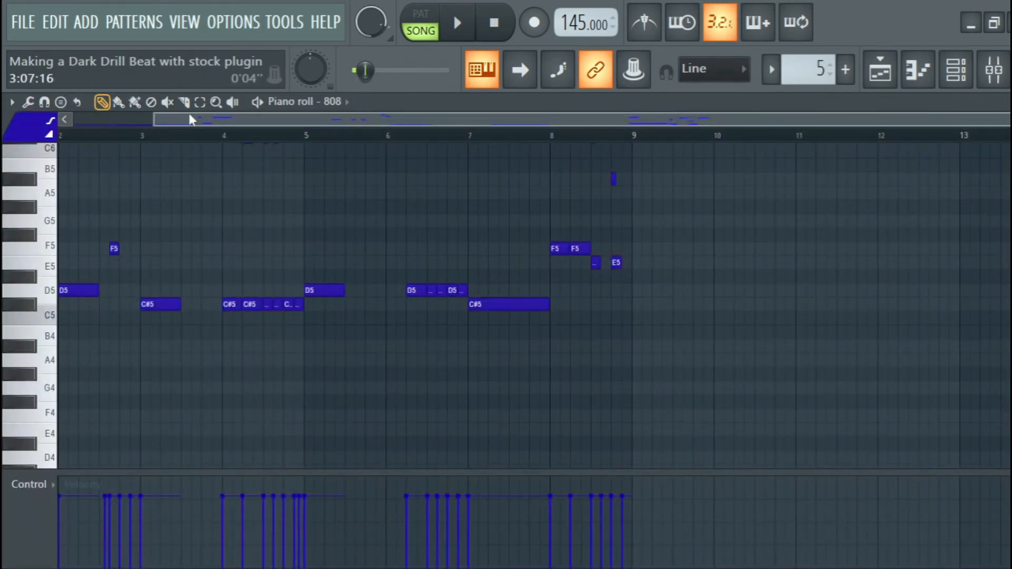
pyautogui.click(457, 21)
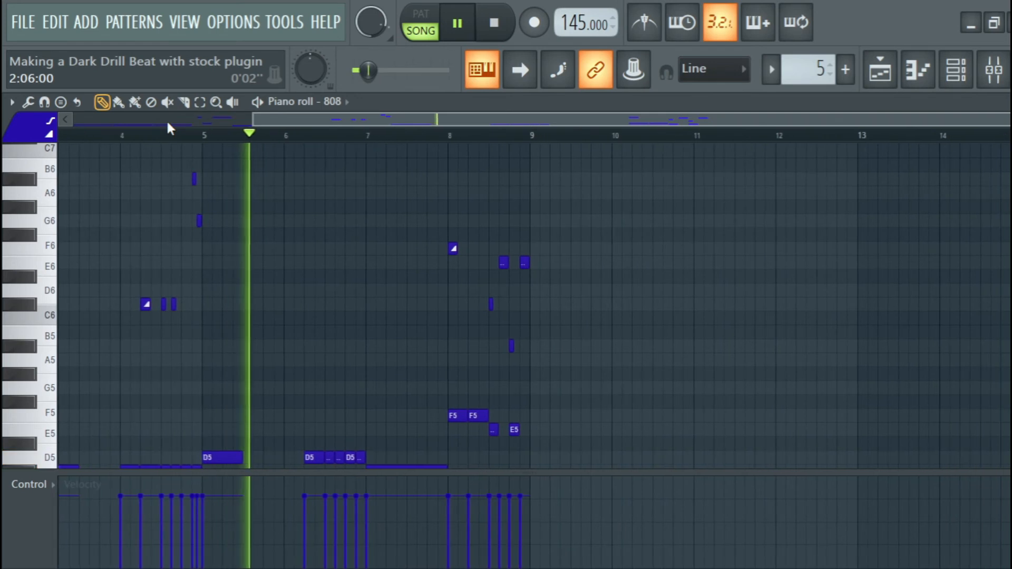
pyautogui.hscroll(-3)
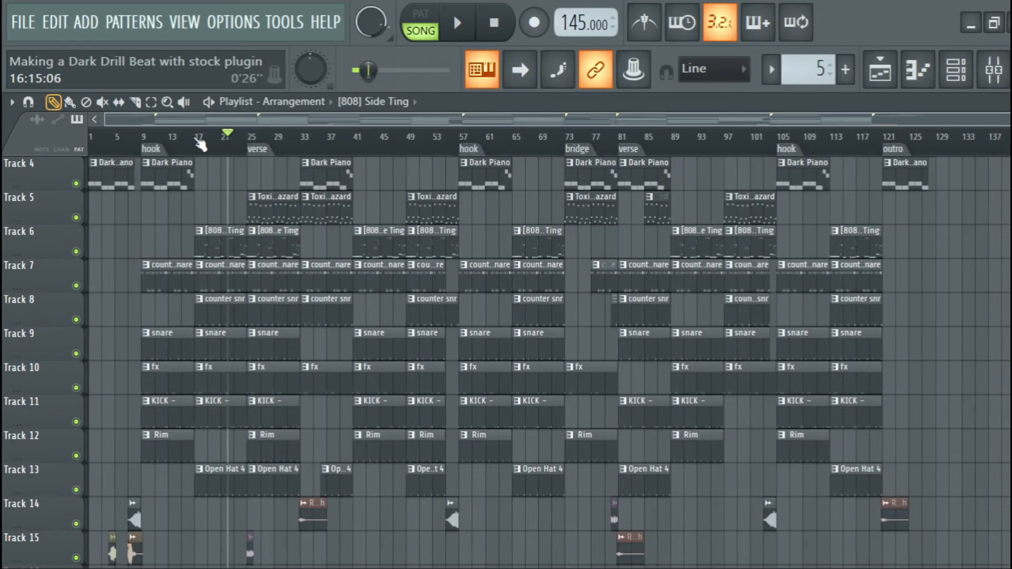
# Step: Play the full arrangement, then view the counter snare pattern's C5 rolls in the piano roll
pyautogui.click(456, 21)
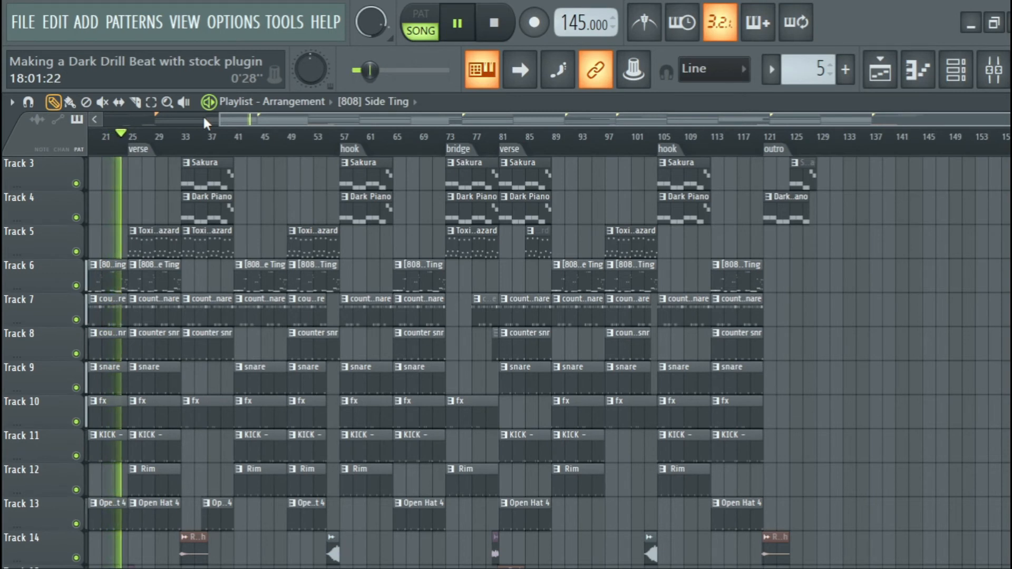
pyautogui.click(457, 21)
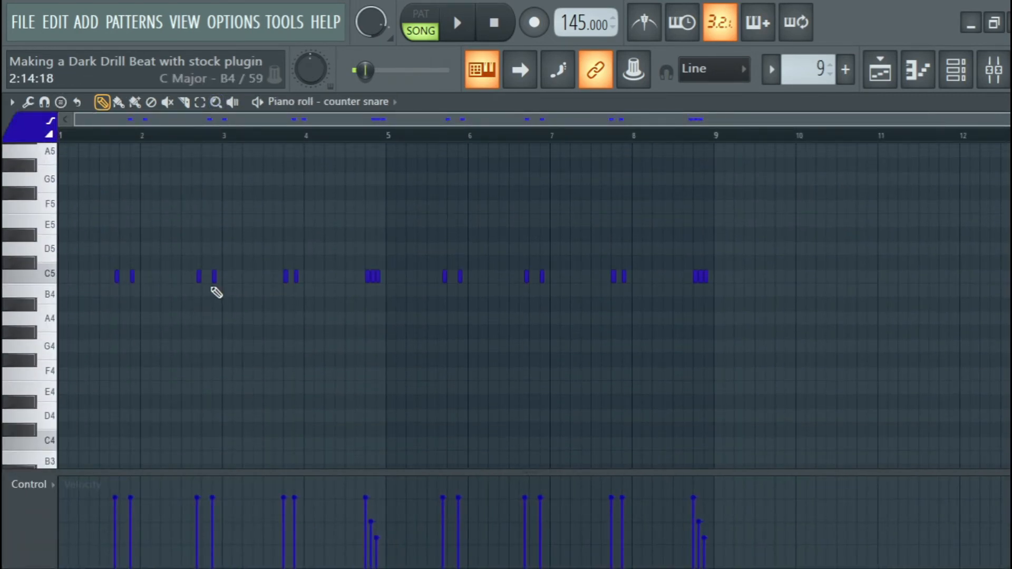
# Step: Play the two counter snare tracks alone, then unmute all tracks again
pyautogui.click(457, 21)
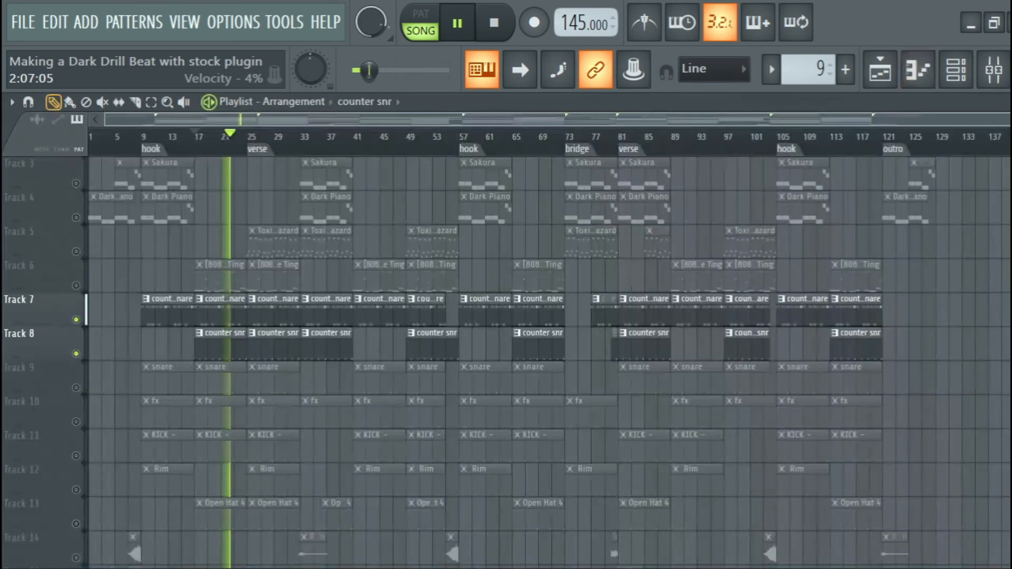
pyautogui.click(457, 22)
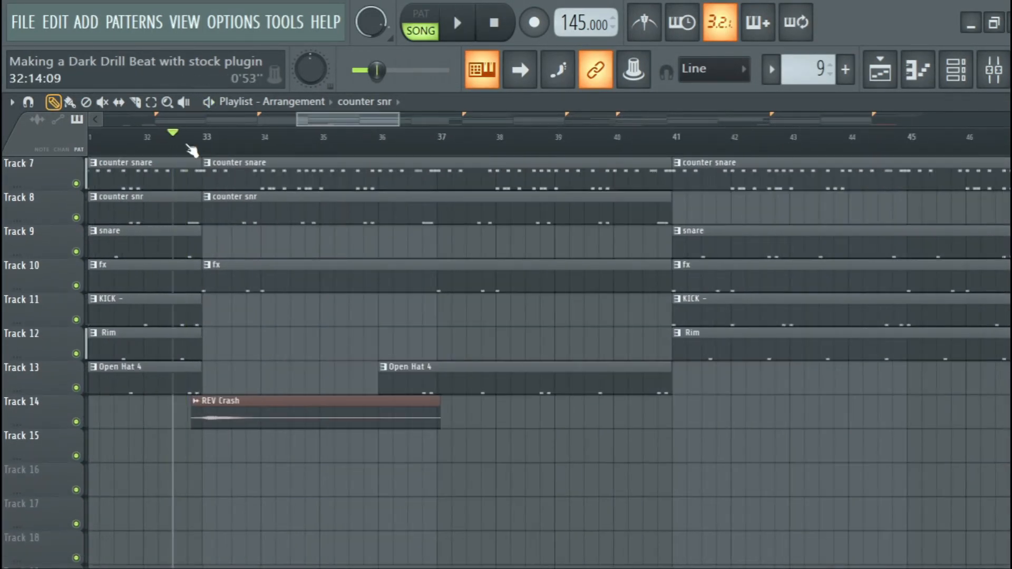
# Step: Solo Track 14 so only the fx sweep and REV Crash clips are audible
pyautogui.click(457, 22)
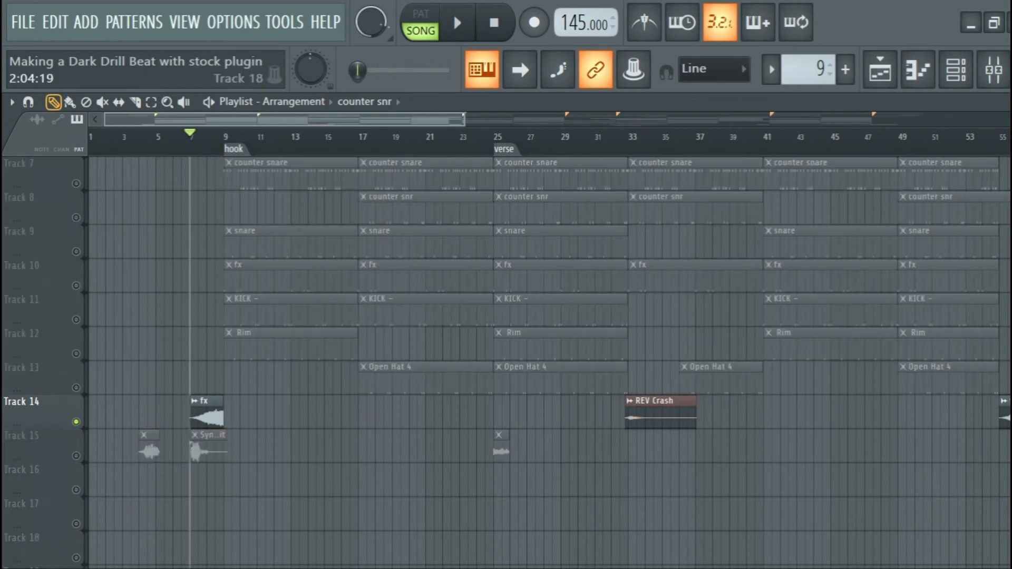
# Step: Play Track 14 soloed, then unmute all tracks again
pyautogui.click(457, 22)
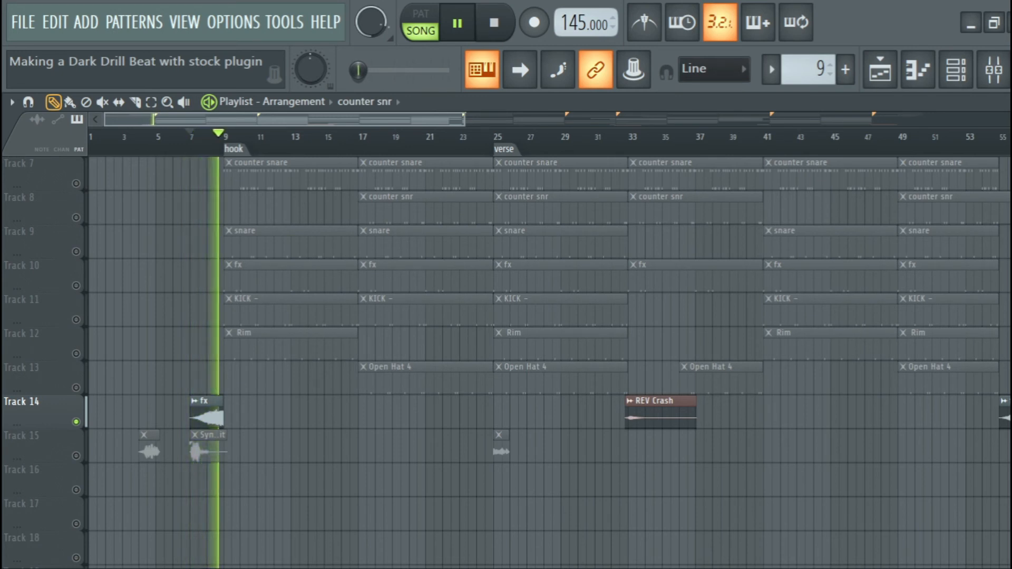
pyautogui.click(456, 22)
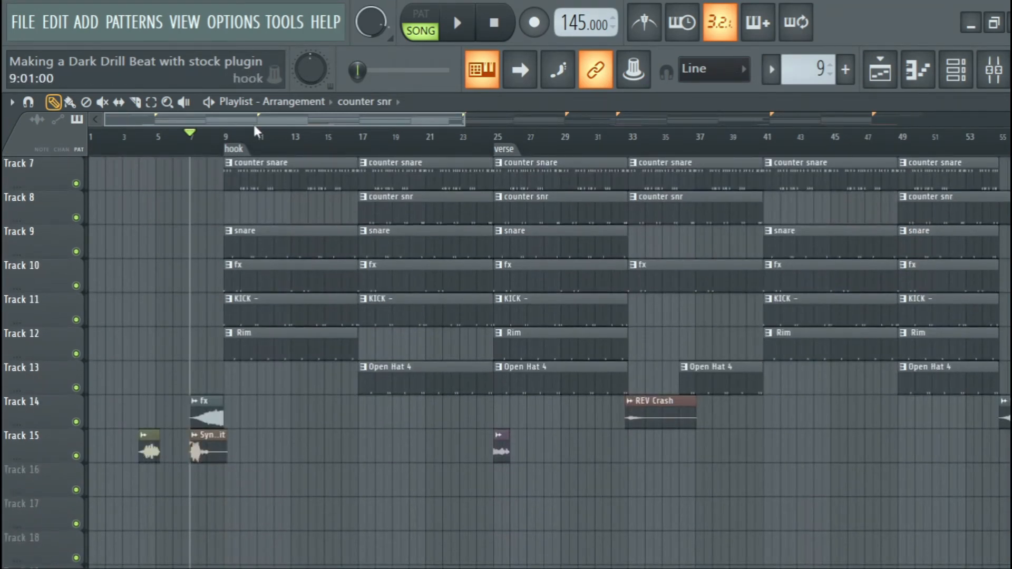
pyautogui.hscroll(3)
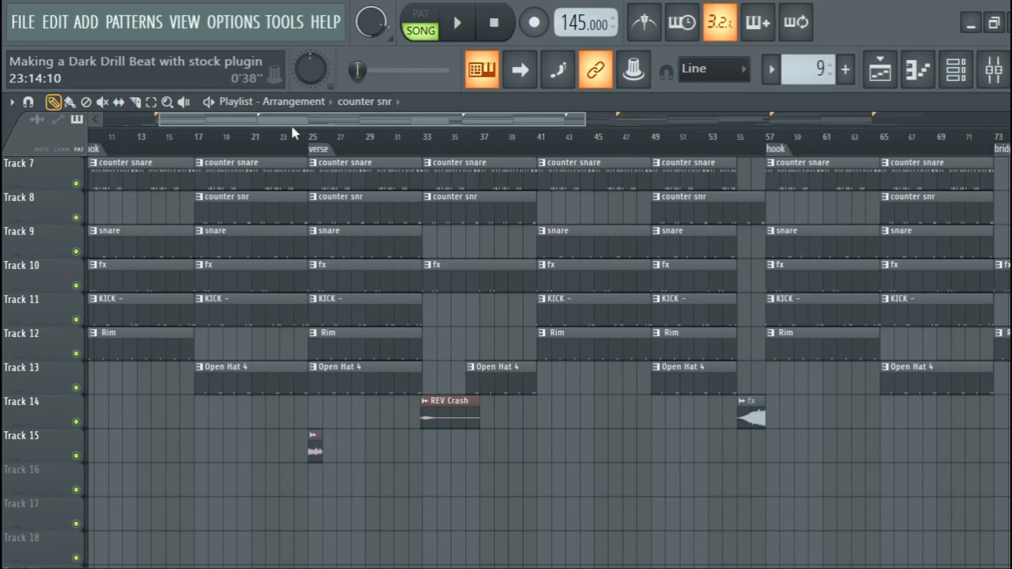
# Step: Solo Track 15's short tag samples and resume playback
pyautogui.click(457, 22)
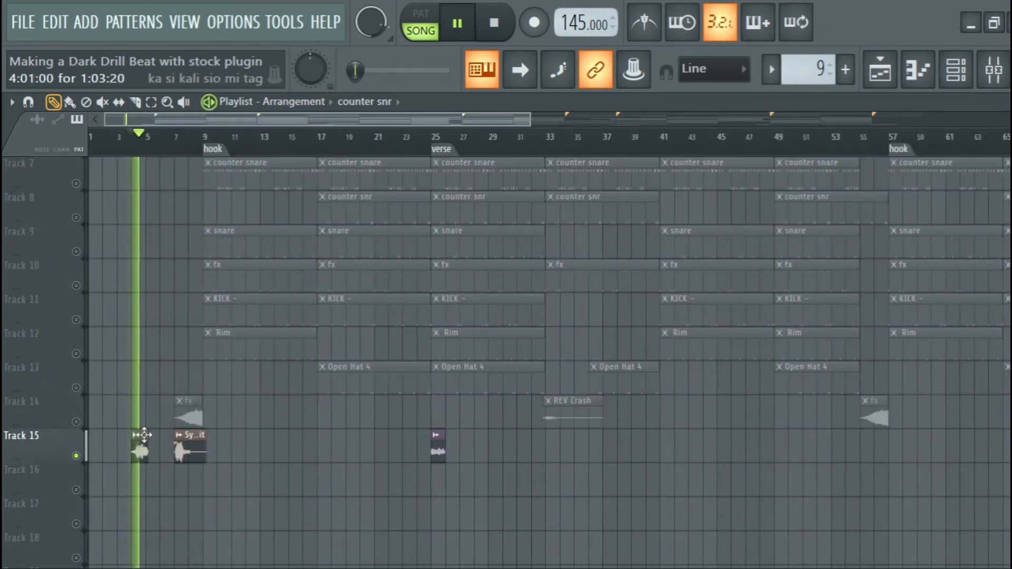
pyautogui.click(457, 22)
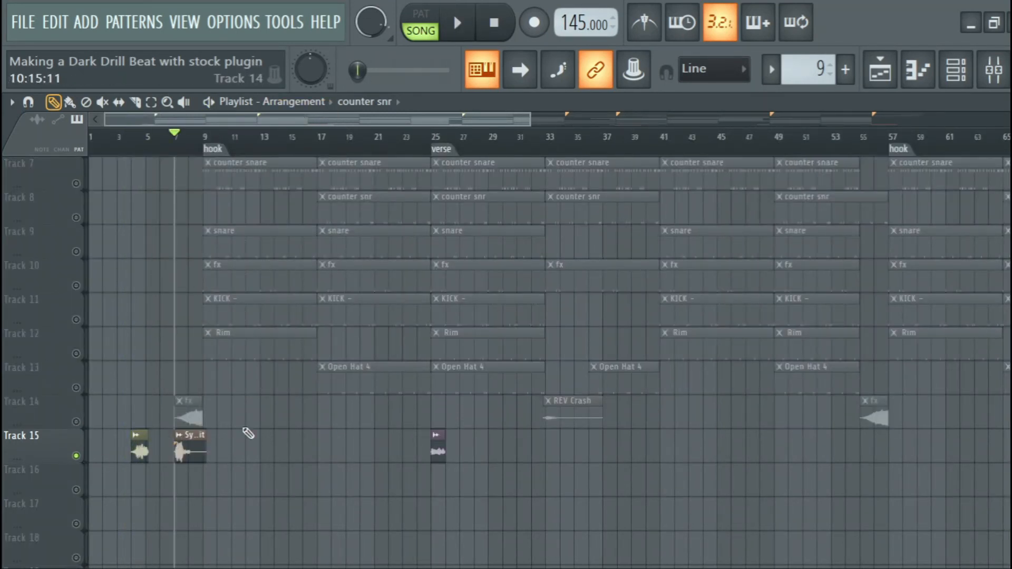
pyautogui.click(457, 21)
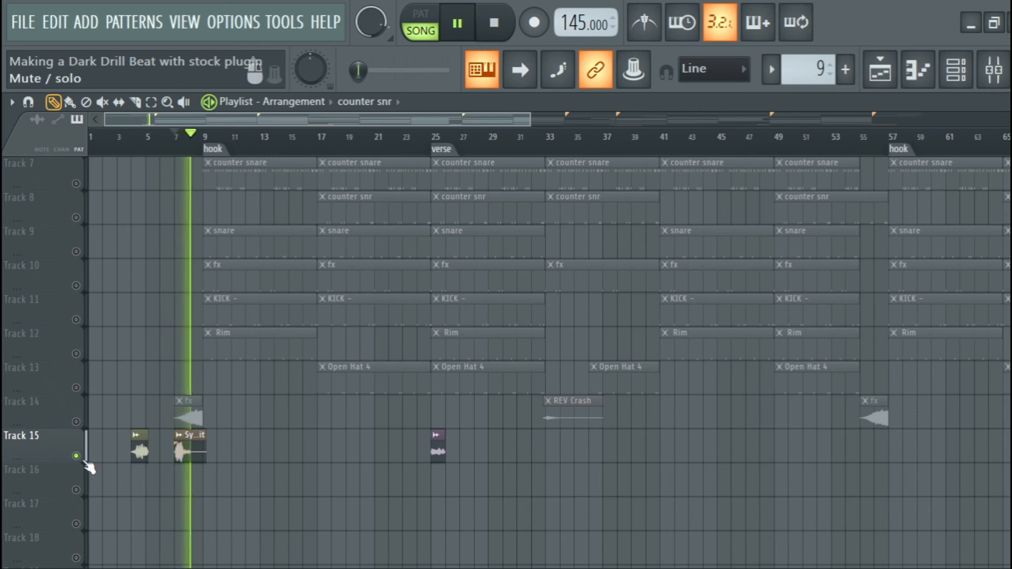